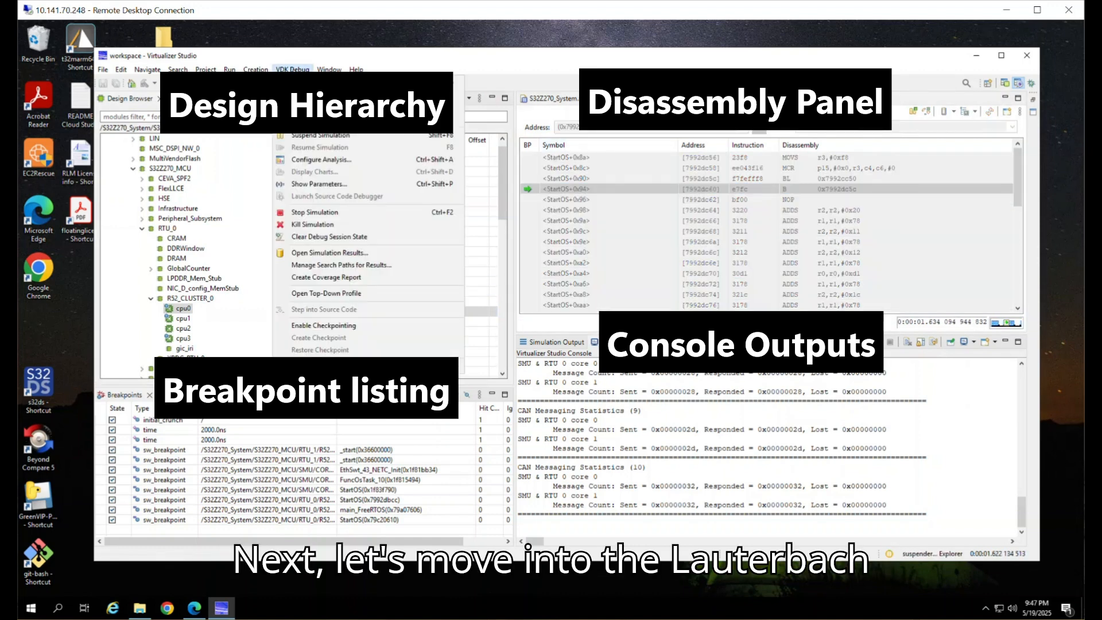
# - Reveal the VDK Debug launch-debugger choices listing TRACE32
pyautogui.click(293, 69)
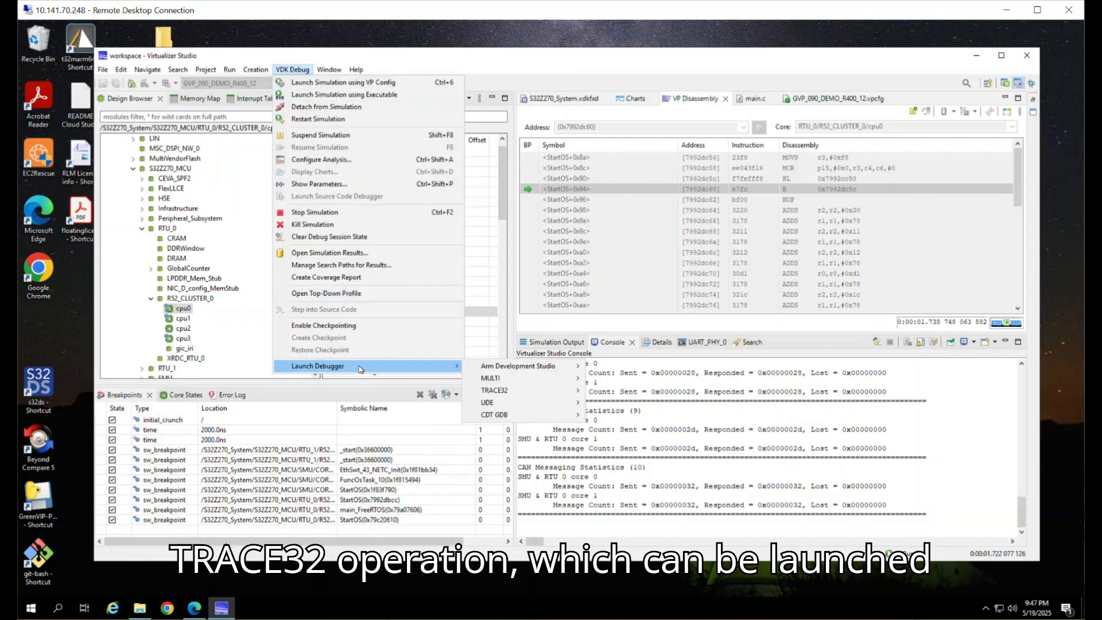
pyautogui.moveTo(494, 390)
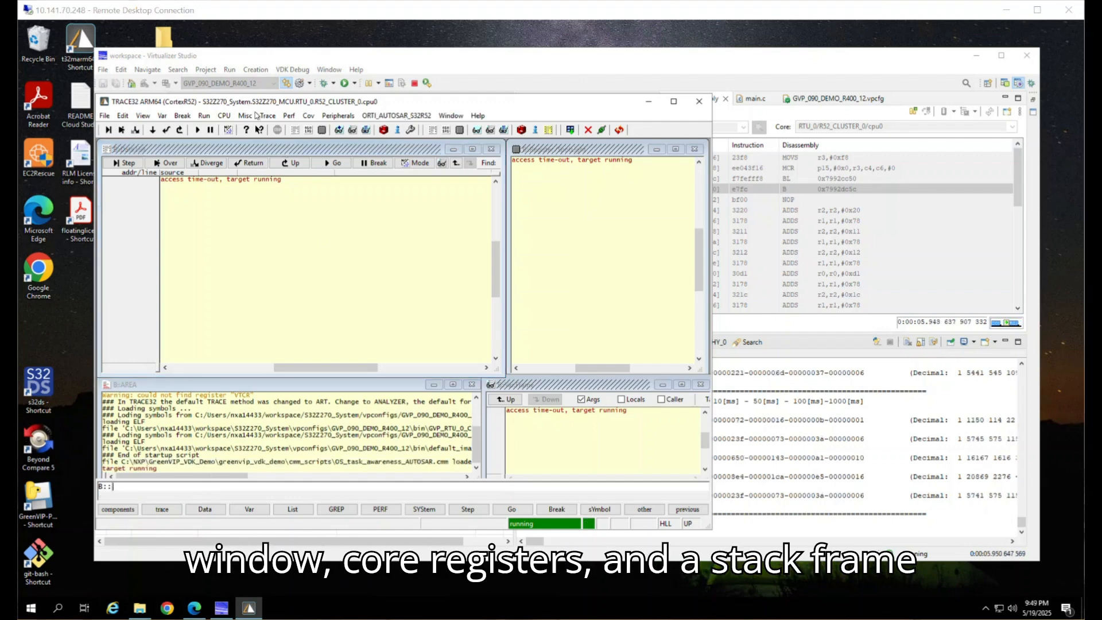
# - Break the running target so source, registers and stack frame show the stopped state
pyautogui.click(260, 130)
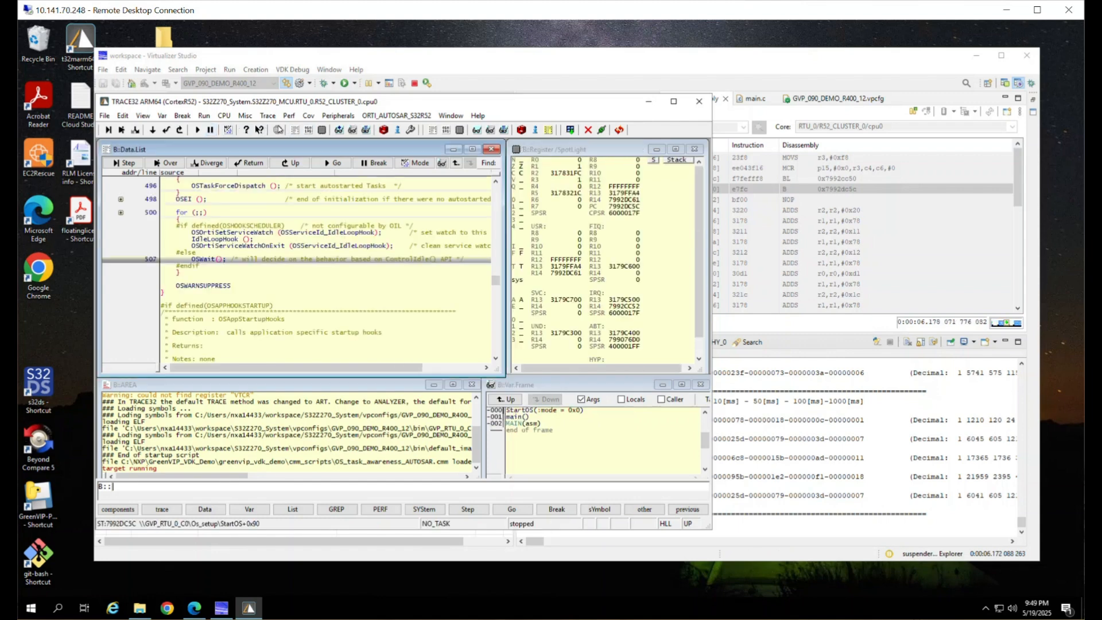
pyautogui.click(268, 114)
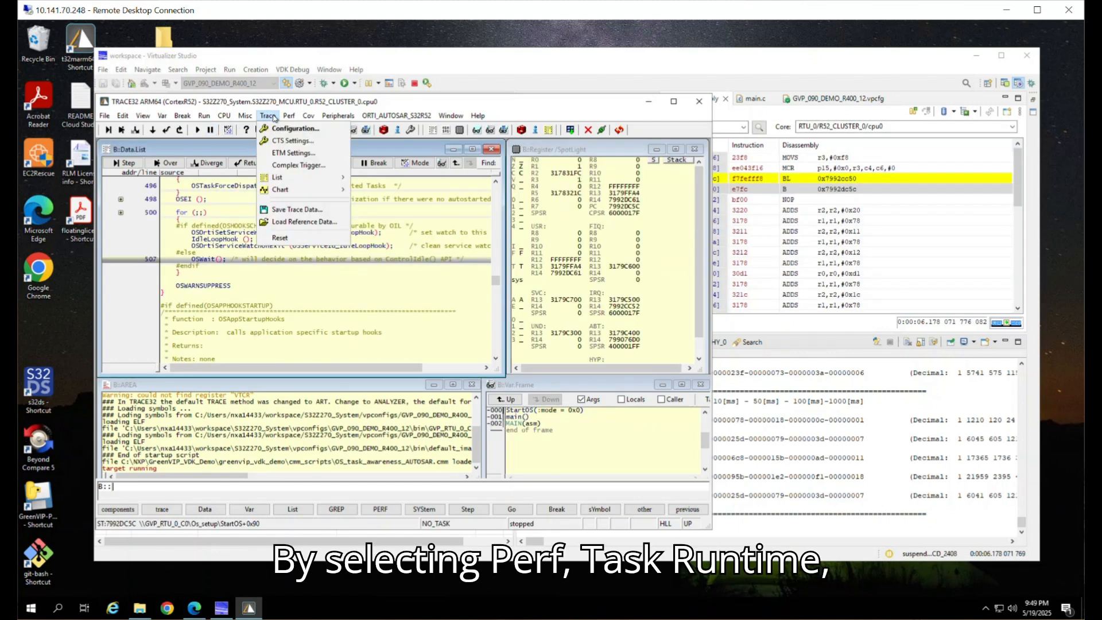
# - Show Perf > Task Runtime as a timing chart and mark task timelines including OsTask_50
pyautogui.click(289, 115)
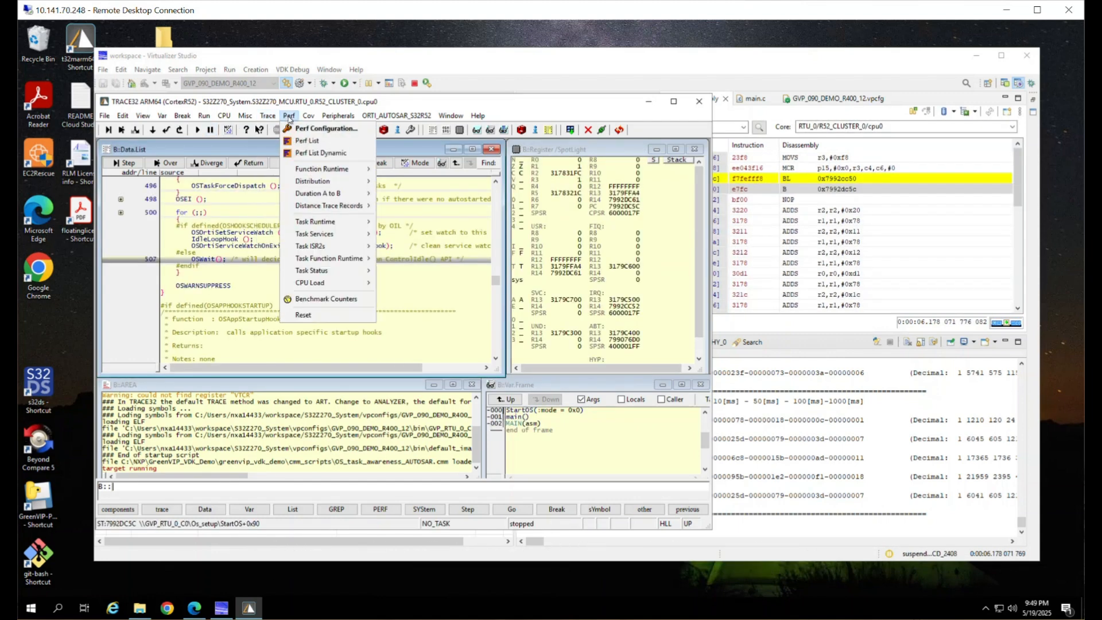
pyautogui.moveTo(315, 222)
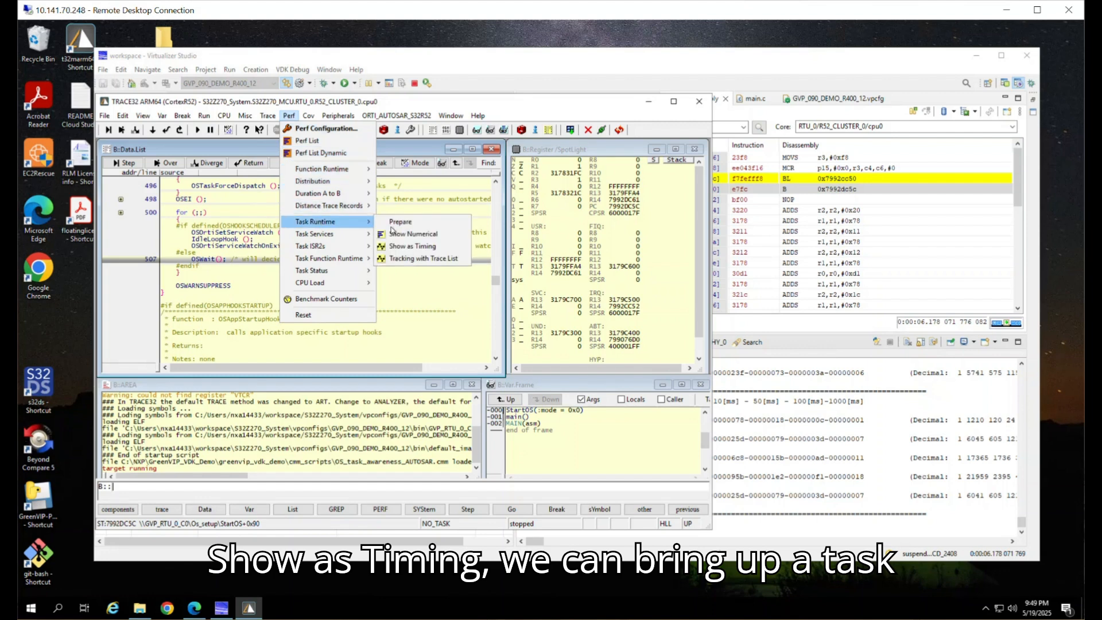
pyautogui.click(412, 245)
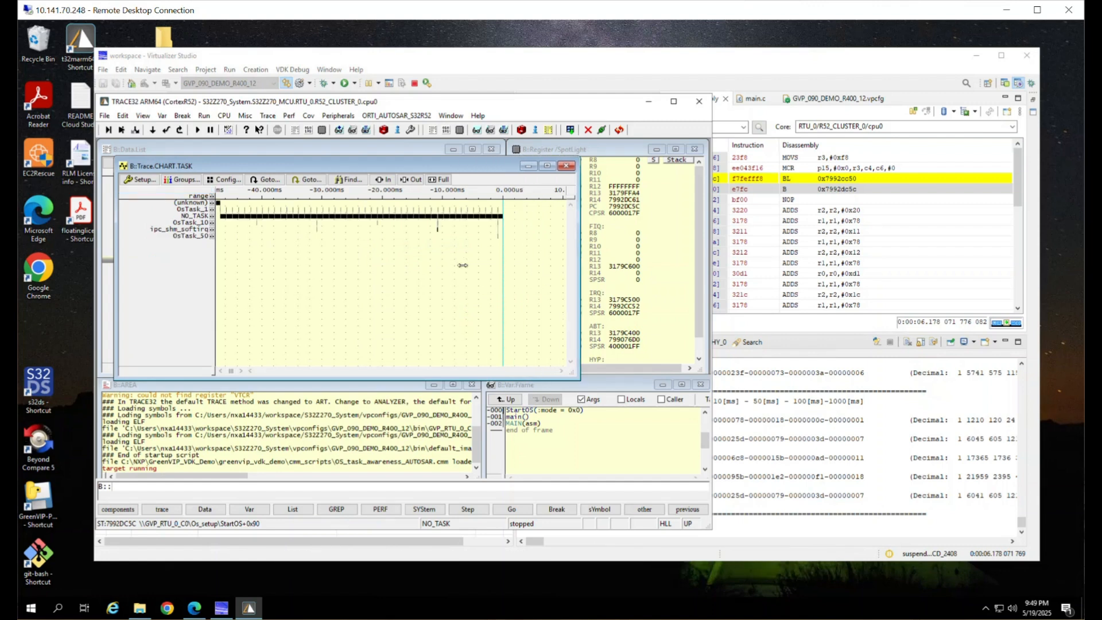
pyautogui.click(190, 223)
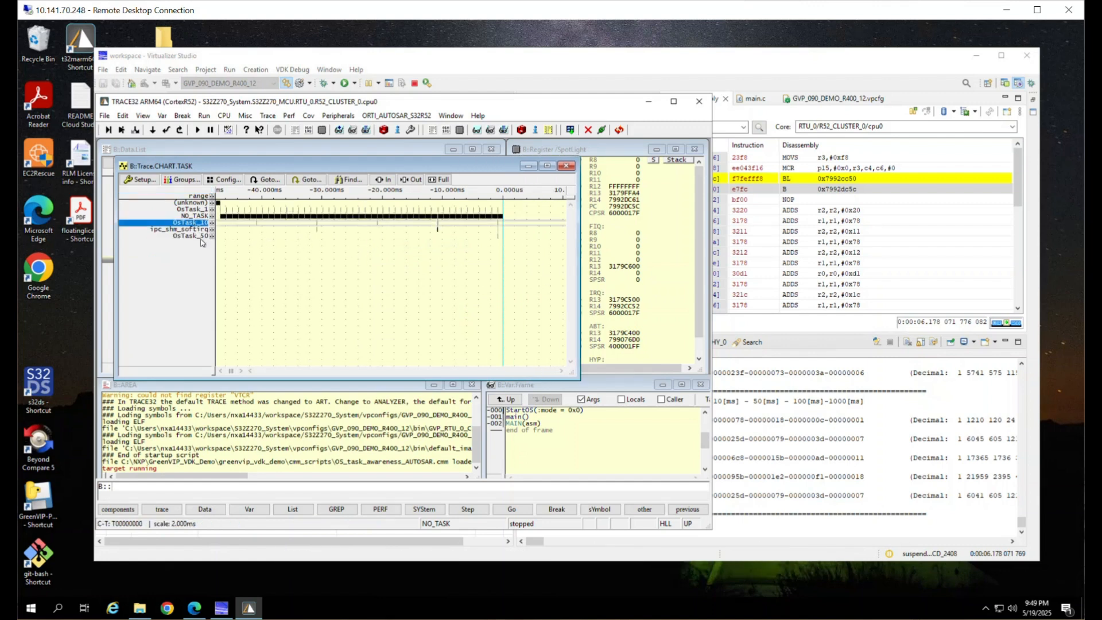
pyautogui.click(189, 235)
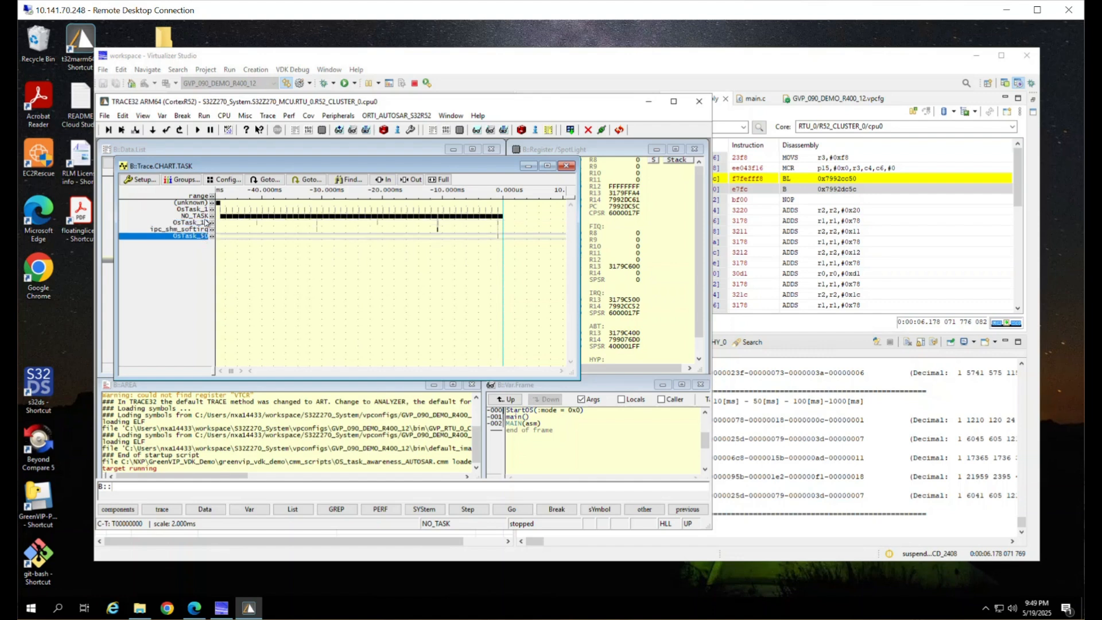
pyautogui.moveTo(205, 224)
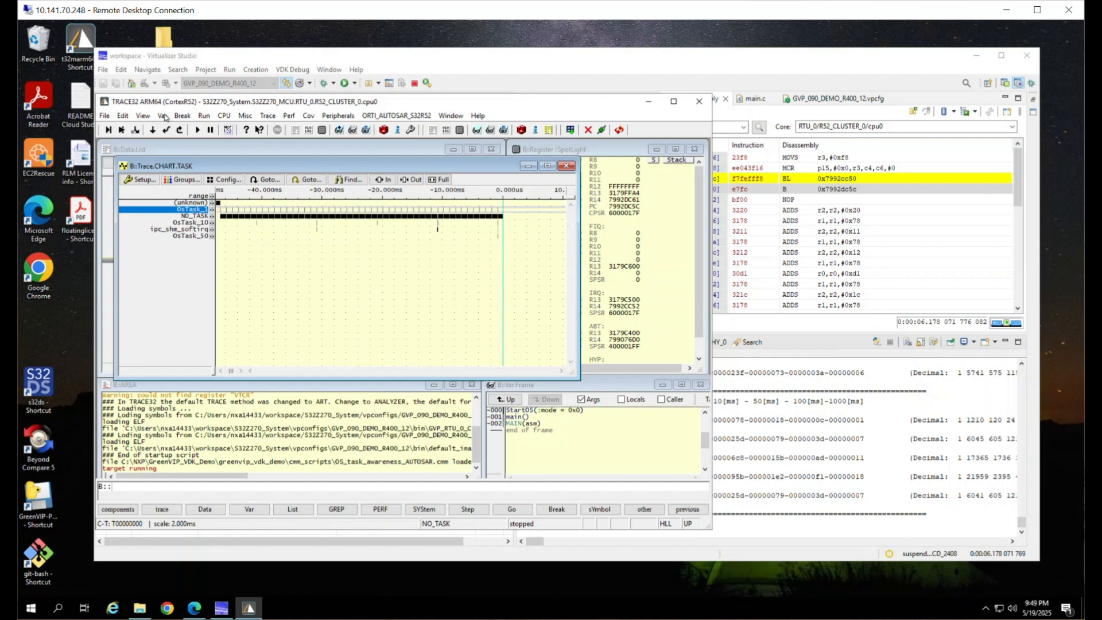
pyautogui.click(396, 114)
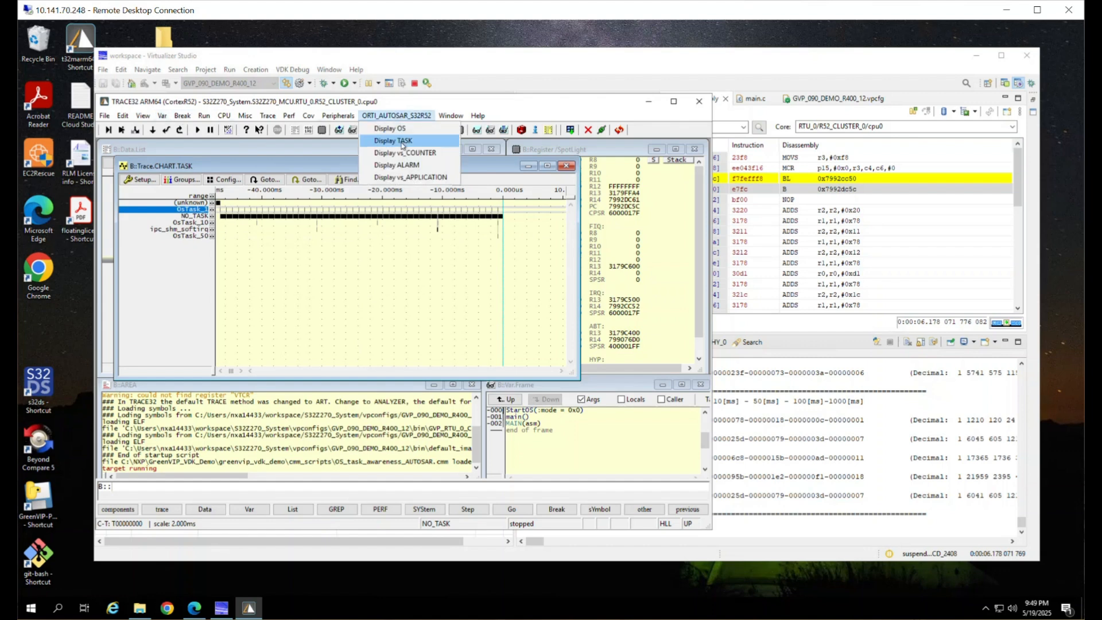
pyautogui.click(393, 140)
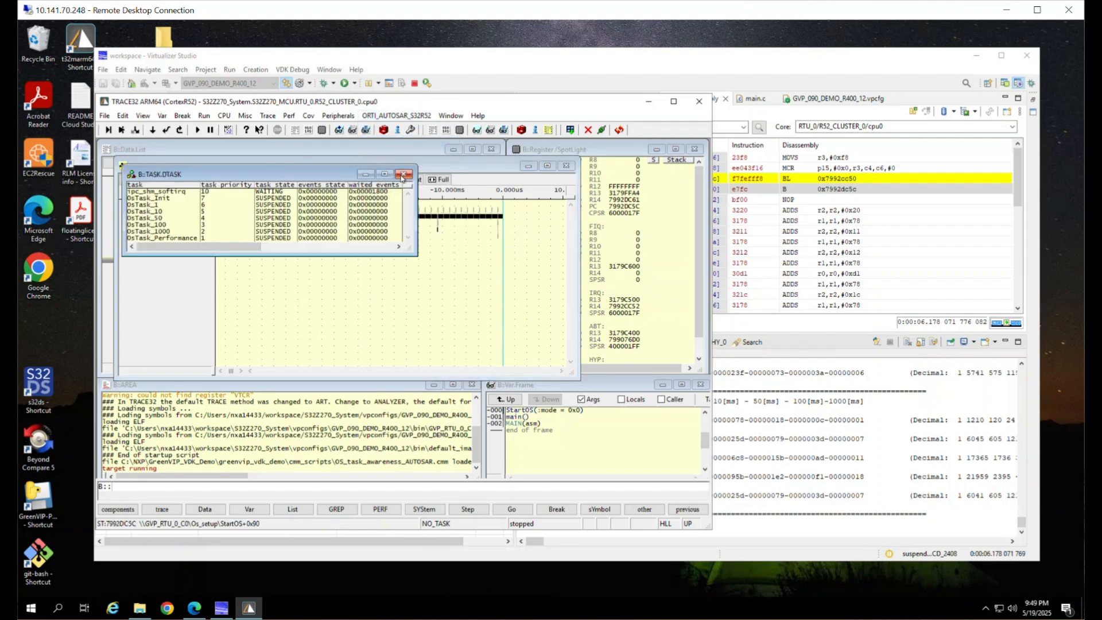
pyautogui.click(267, 115)
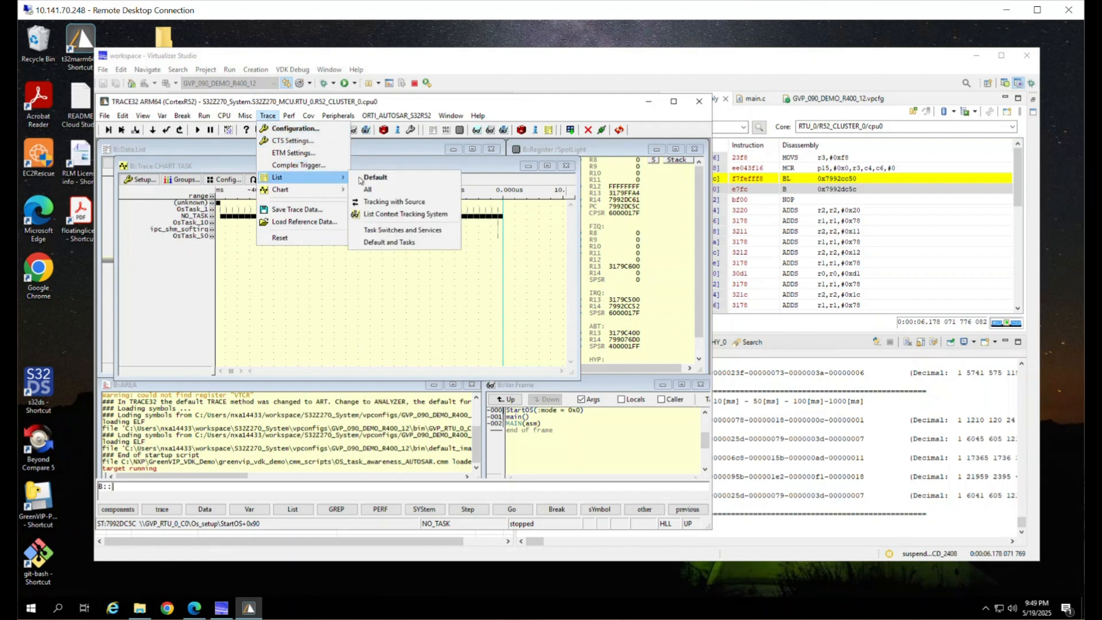
# - Show the default Trace.List and switch it to a symbol chart
pyautogui.click(376, 177)
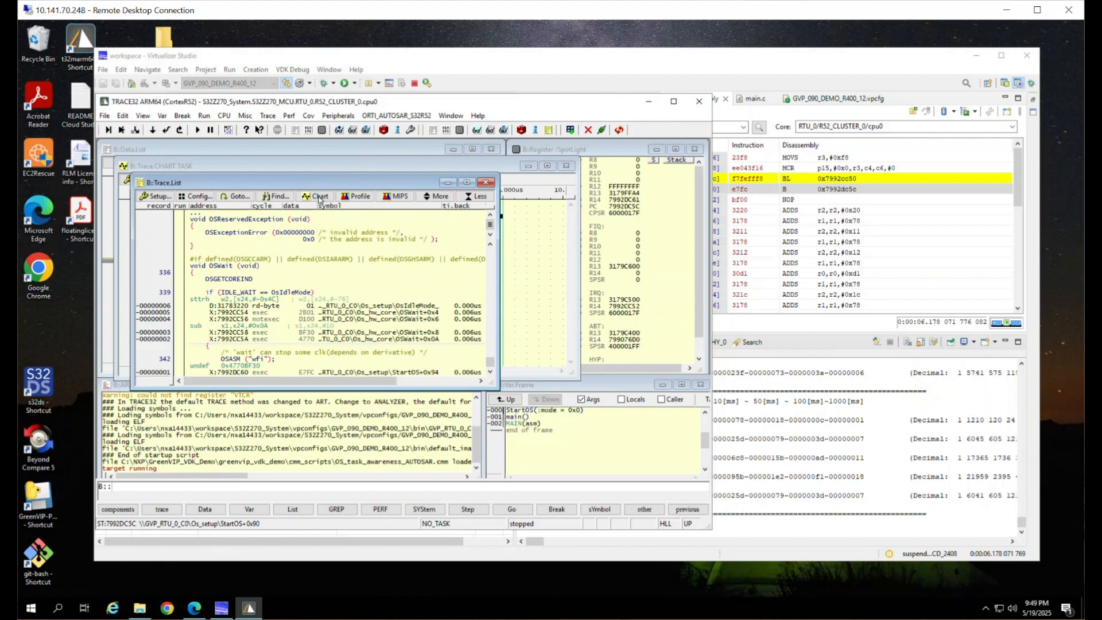
pyautogui.click(316, 196)
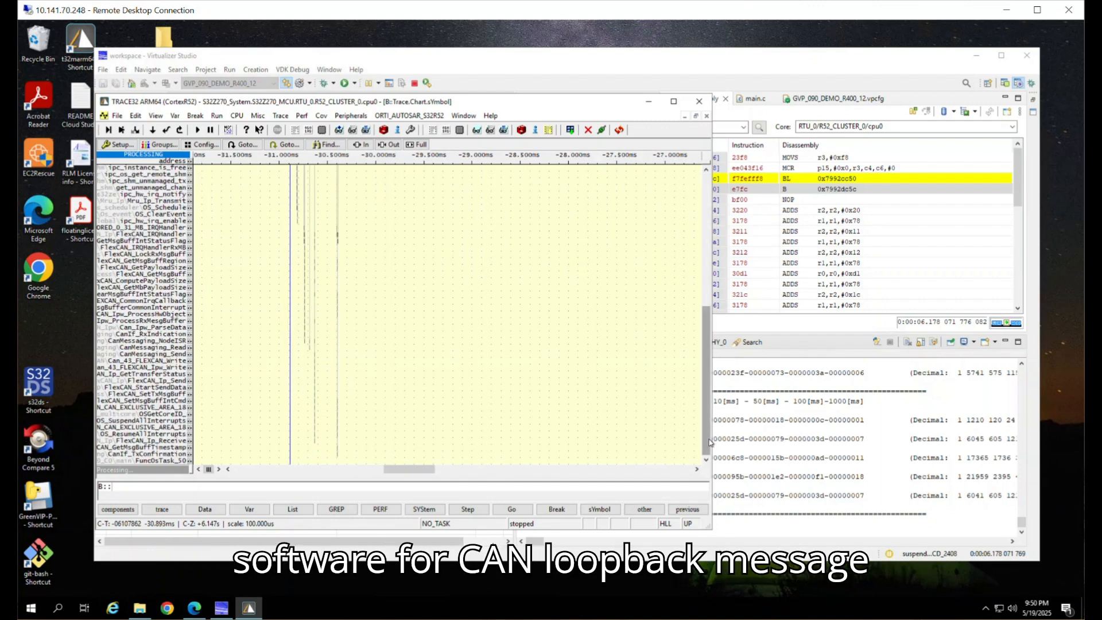
# - Select the CanMessaging send function's timeline and zoom in around -30.6 ms
pyautogui.scroll(-3)
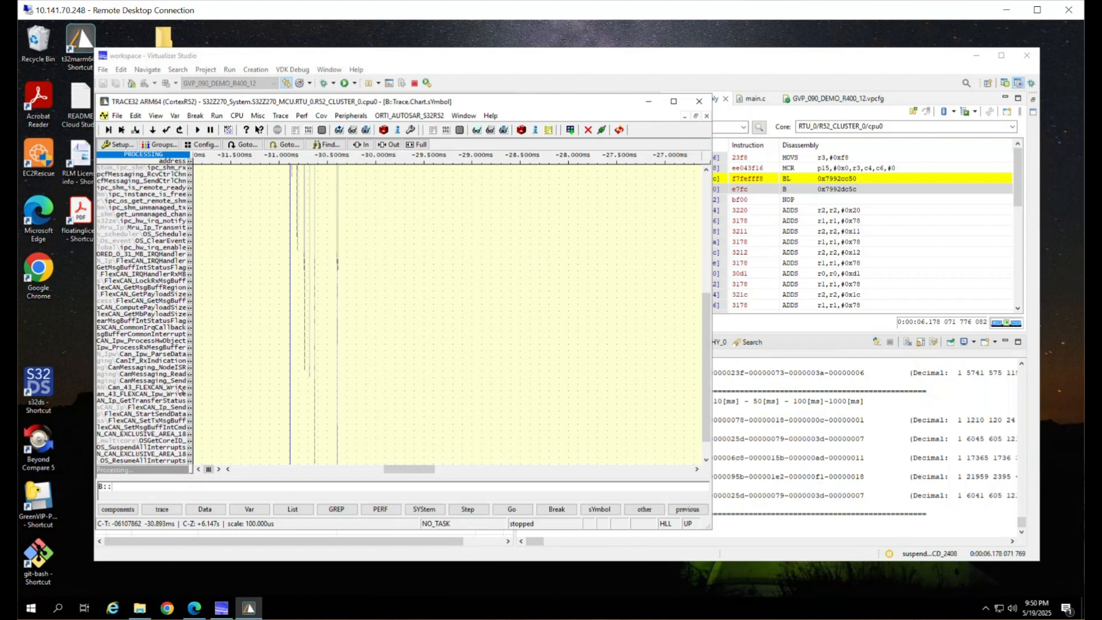
pyautogui.click(312, 381)
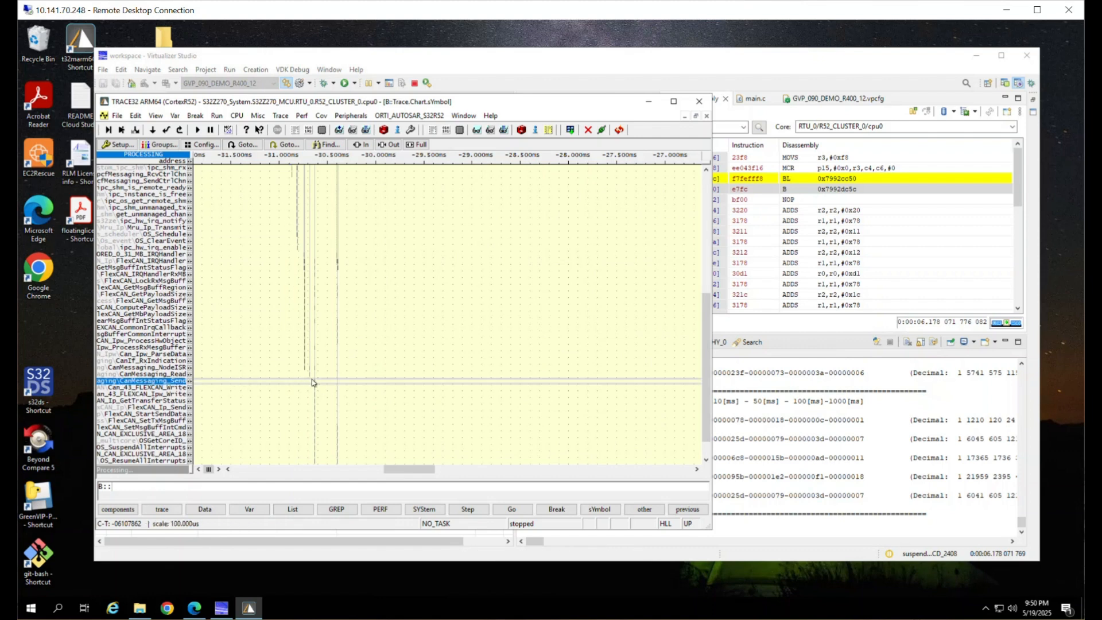
pyautogui.click(317, 384)
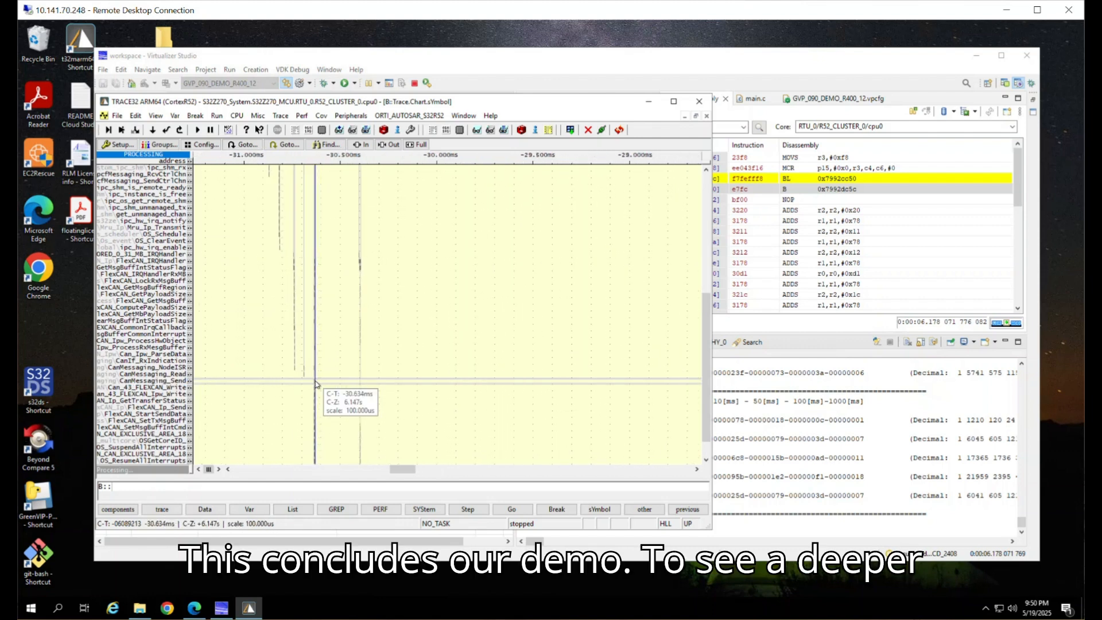